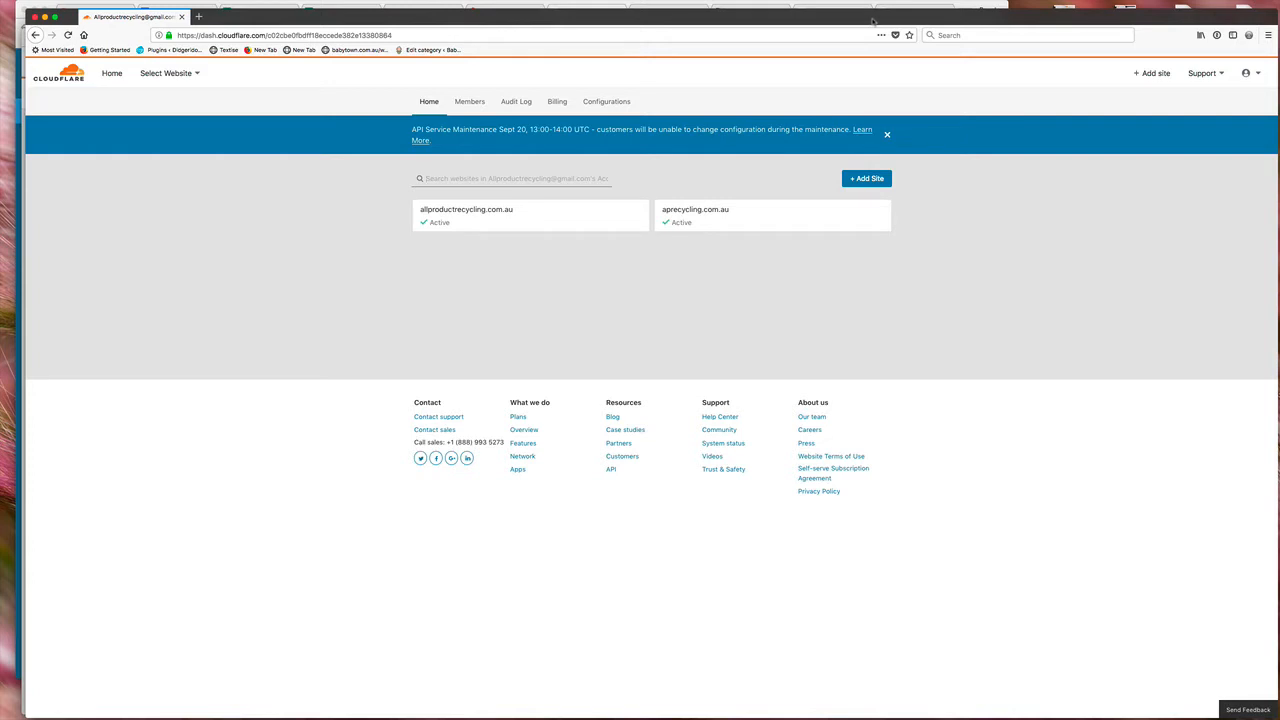
Step: Go to the account's Members page and enter 'support' as the invitee address in Invite members
{"action": "left_click", "coordinate": [516, 178]}
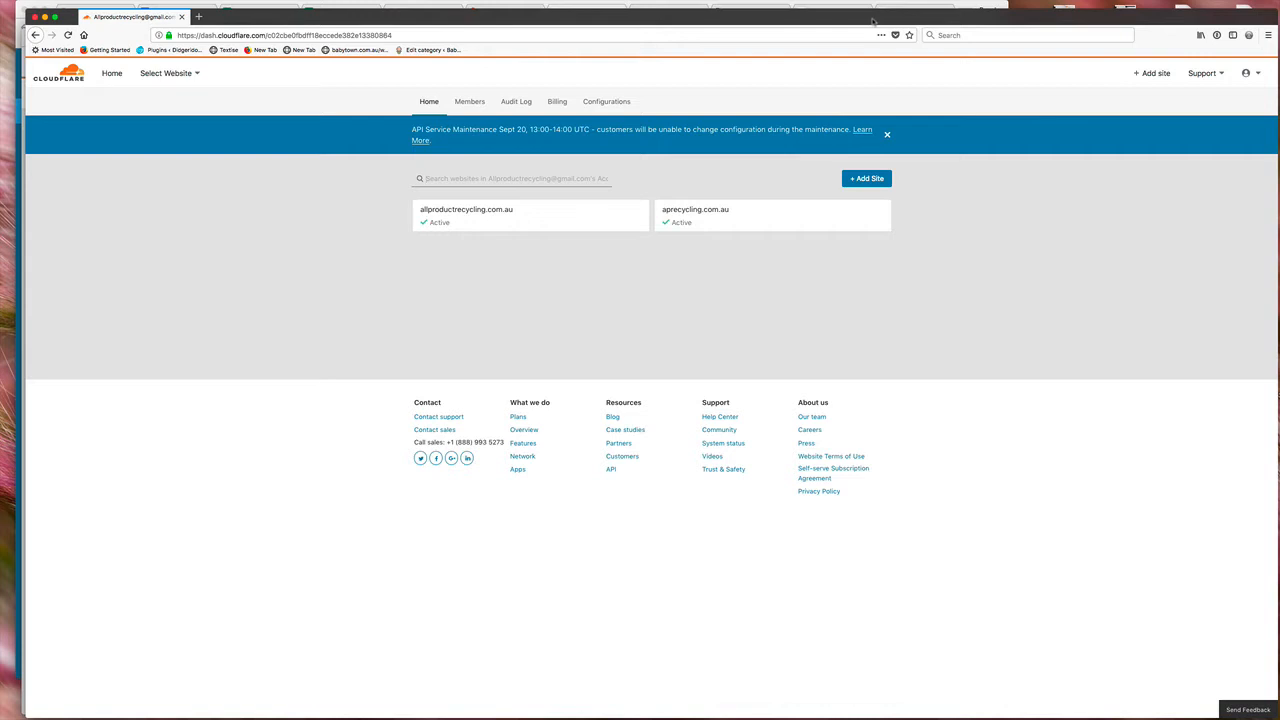
{"action": "left_click", "coordinate": [516, 178]}
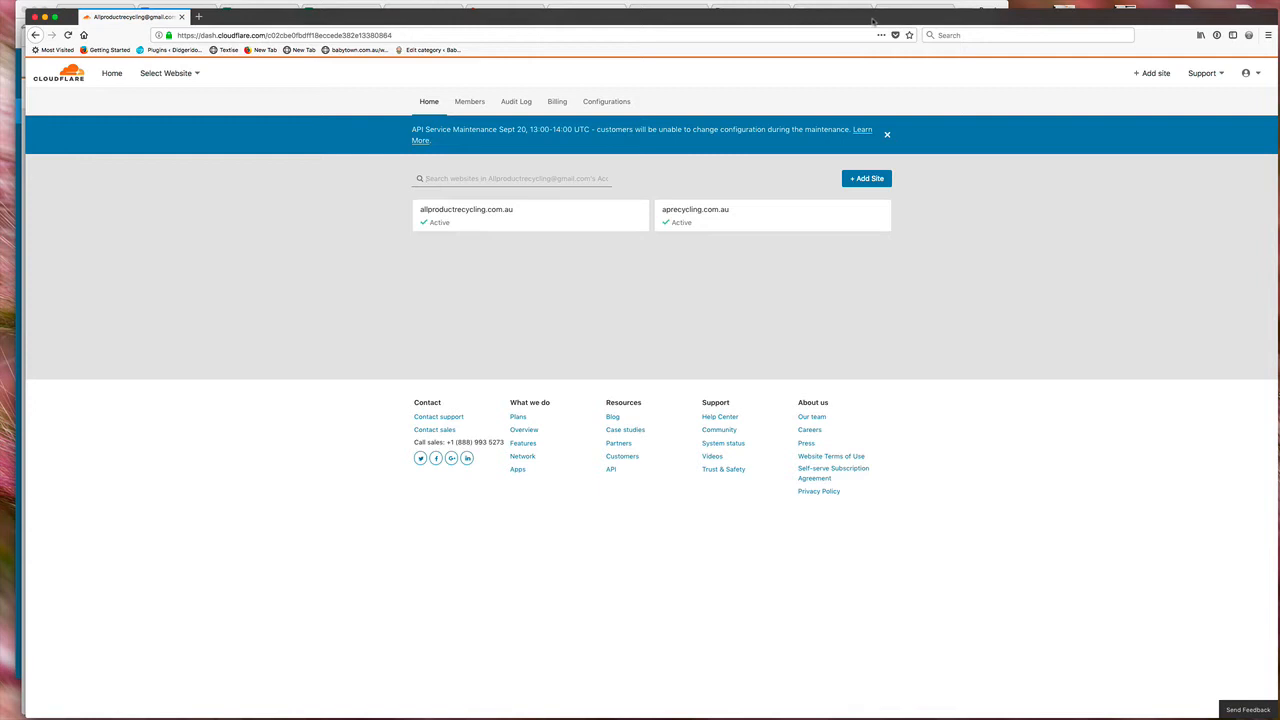
{"action": "left_click", "coordinate": [516, 178]}
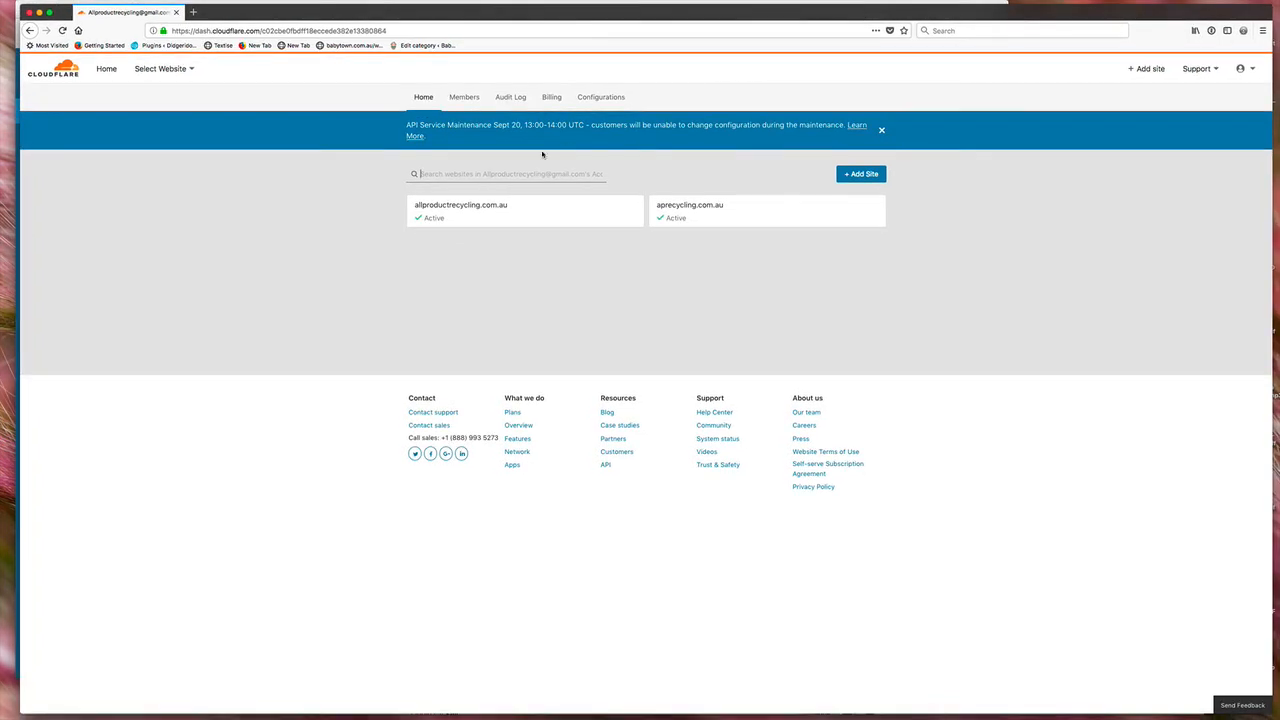
{"action": "mouse_move", "coordinate": [452, 216]}
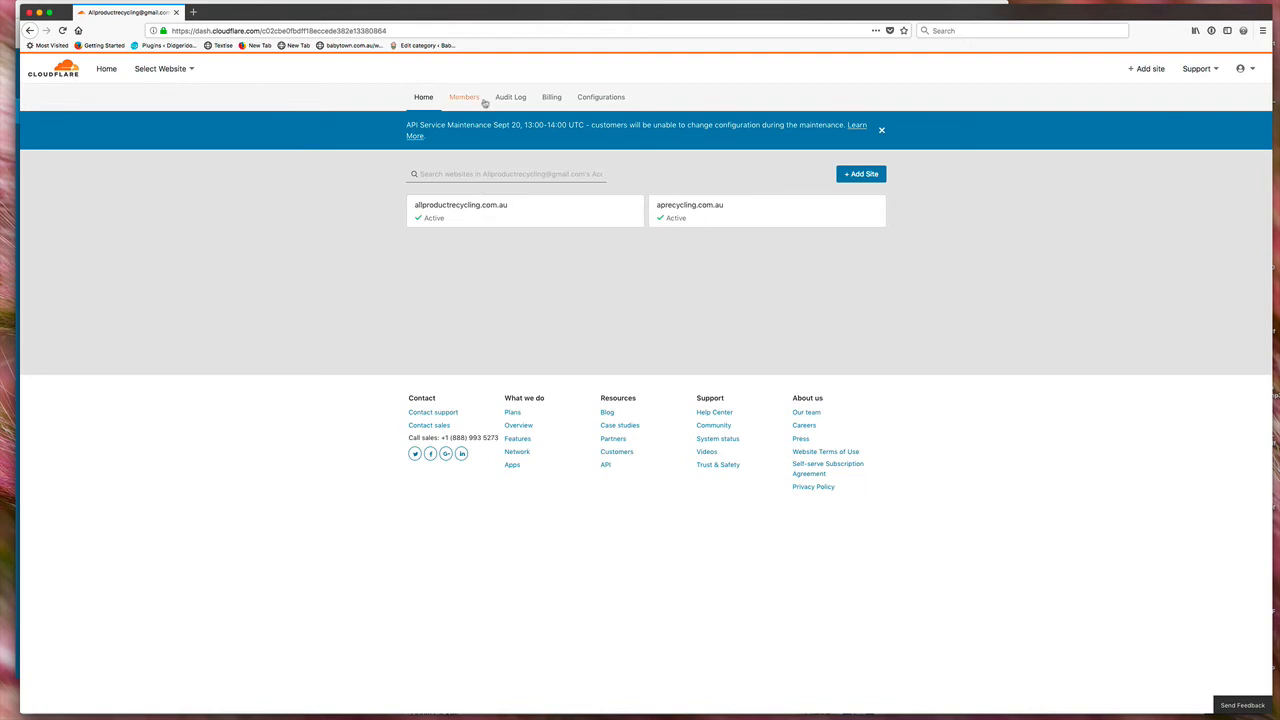
{"action": "left_click", "coordinate": [464, 96]}
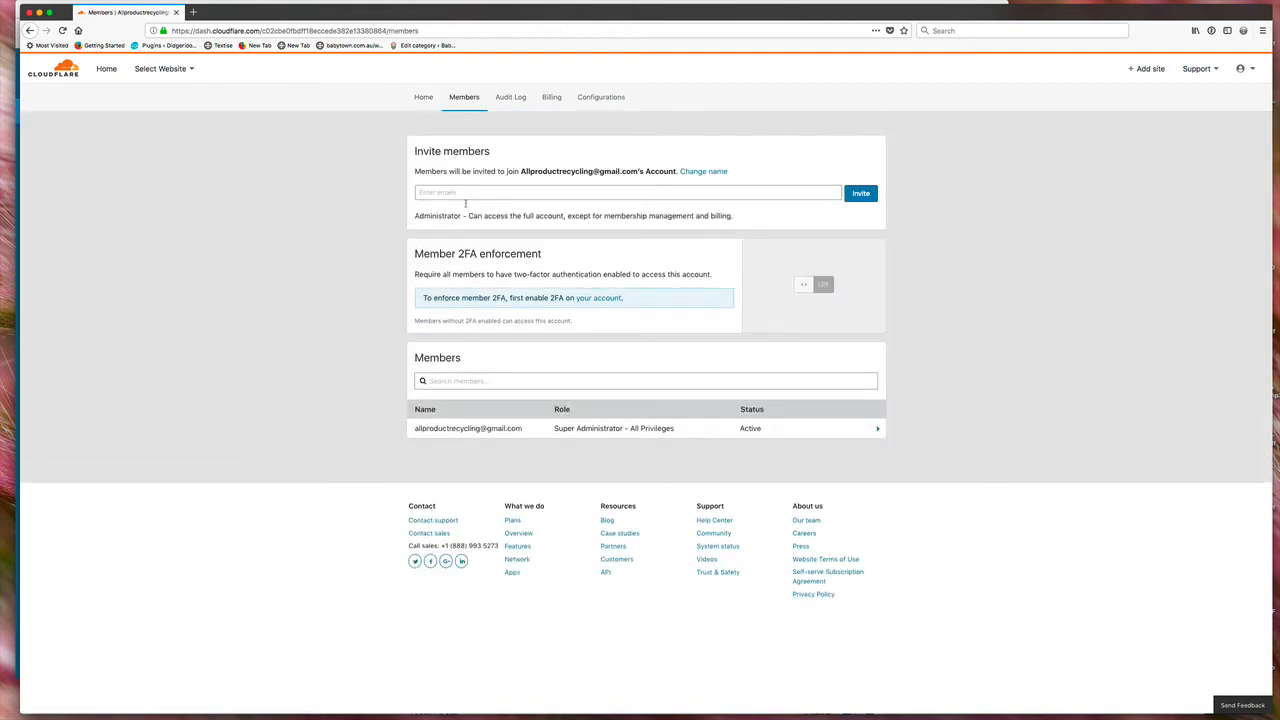
{"action": "type", "text": "support"}
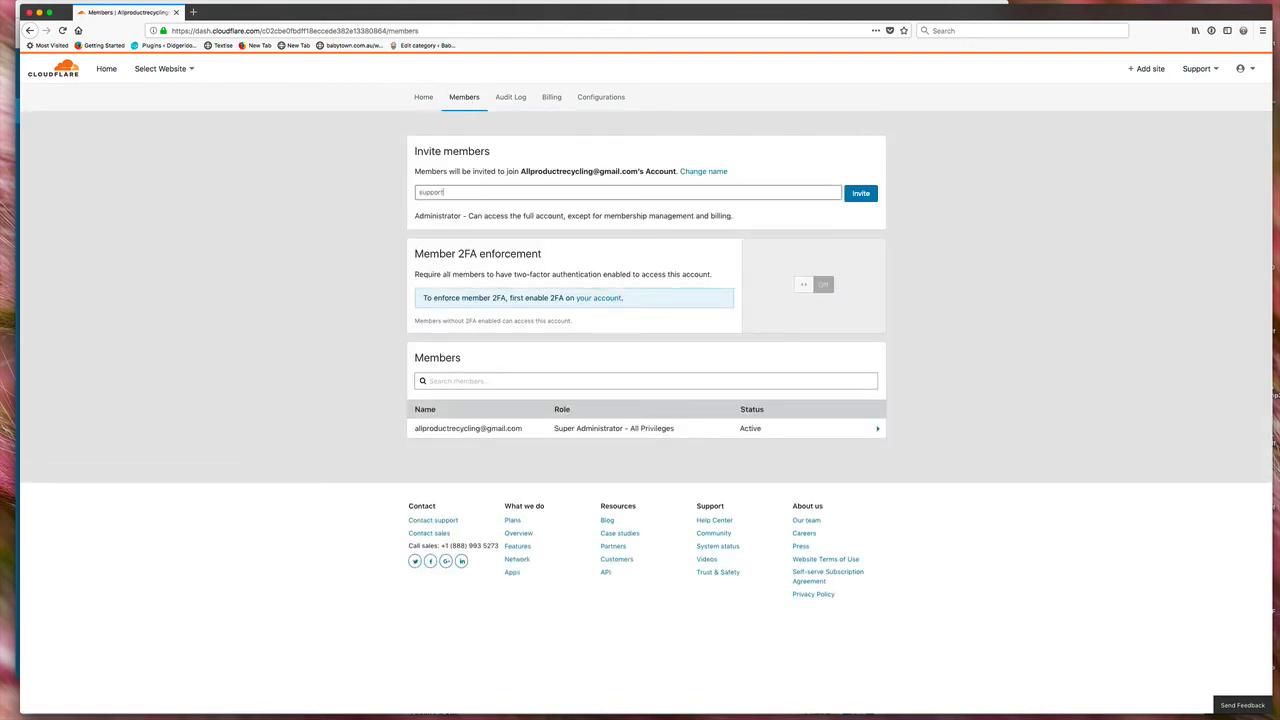